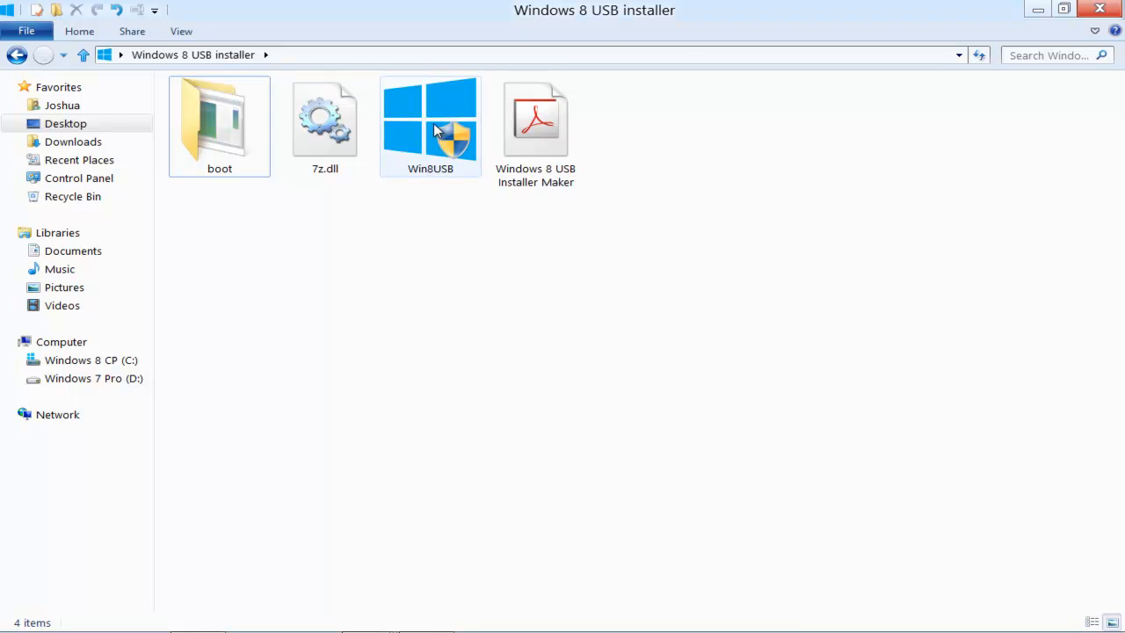
# - Dismiss the Win8USB installer window to bring the PDF guide into view
pyautogui.rightClick(431, 123)
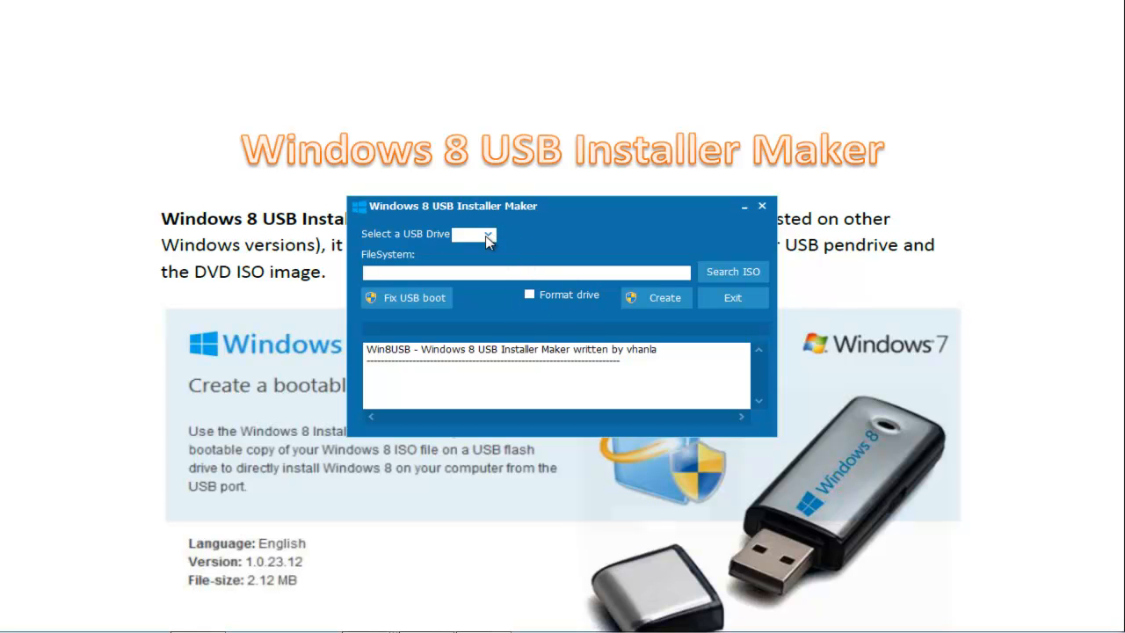
pyautogui.moveTo(596, 272)
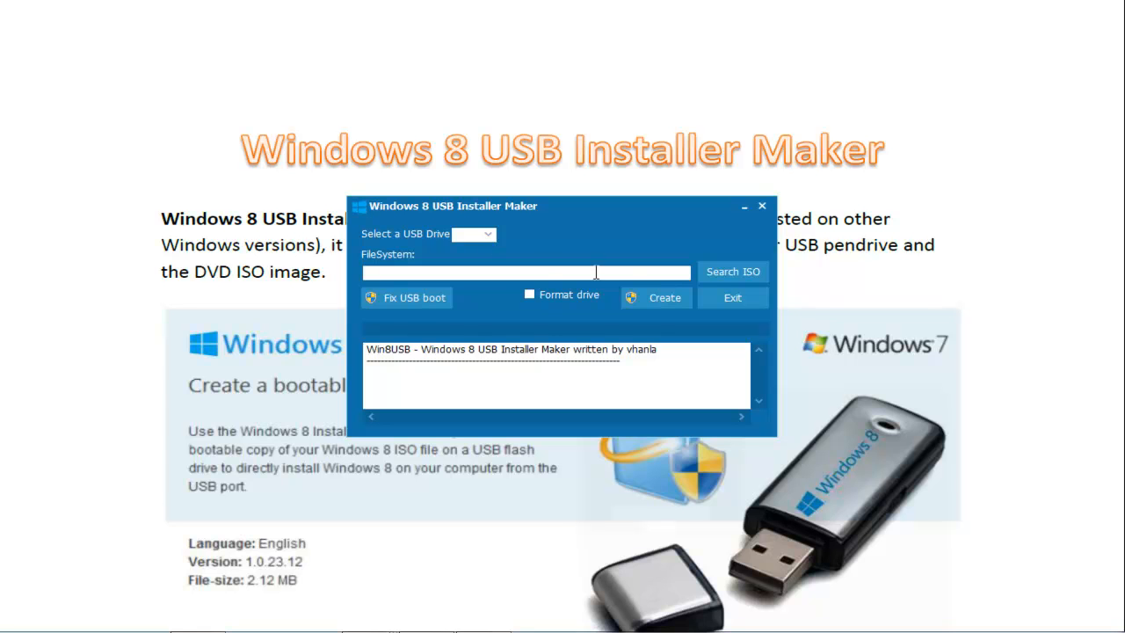
pyautogui.moveTo(679, 234)
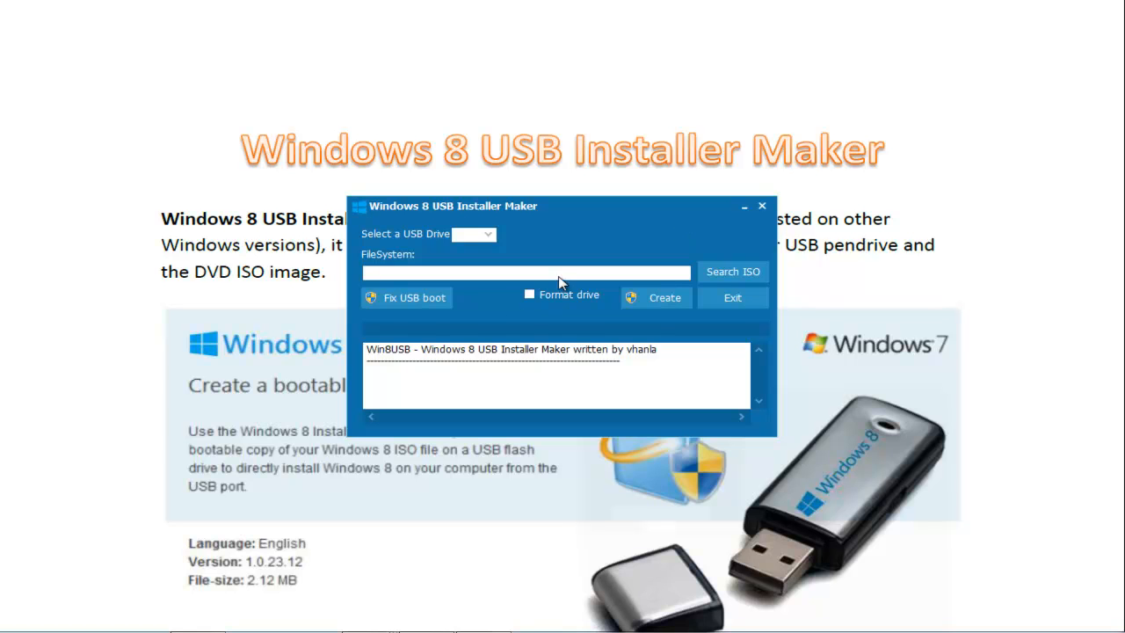
pyautogui.moveTo(580, 247)
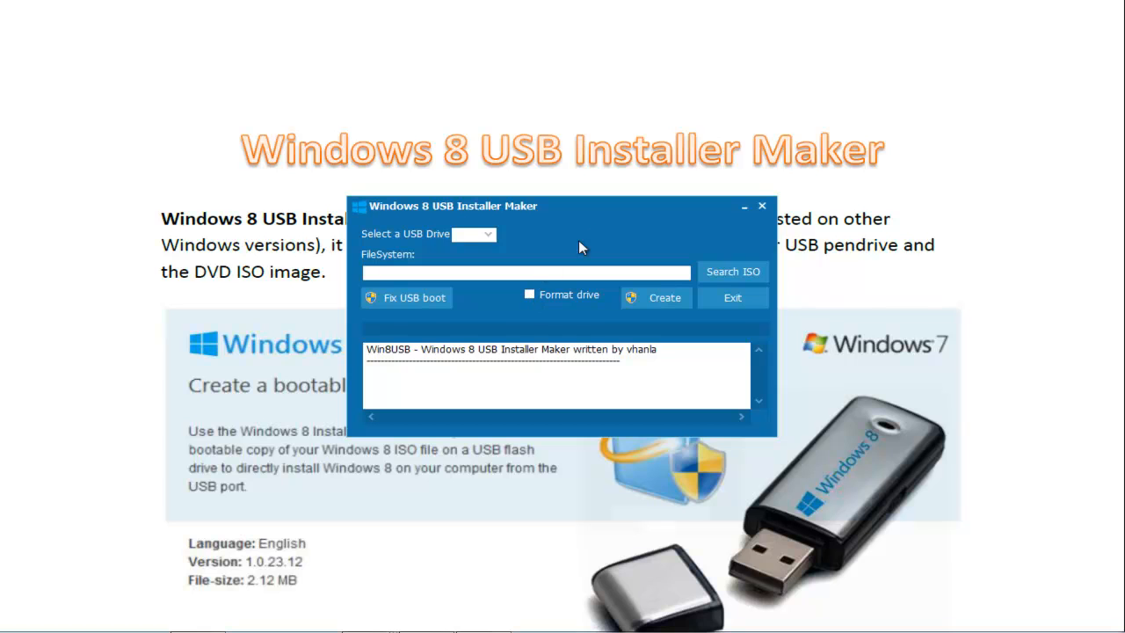
pyautogui.moveTo(570, 251)
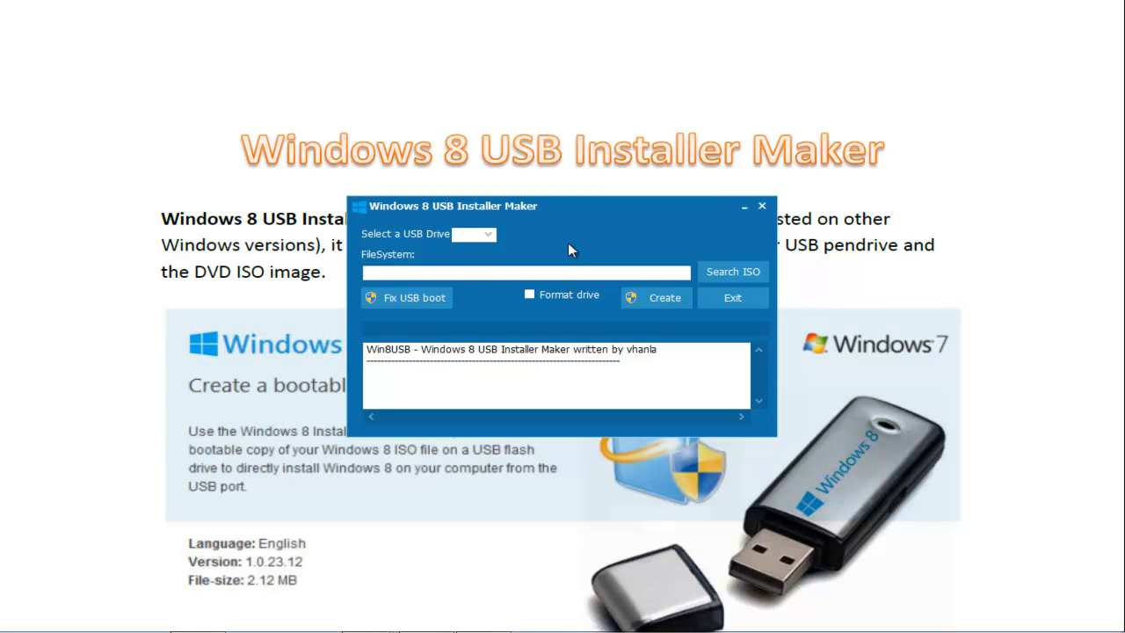
pyautogui.moveTo(656, 297)
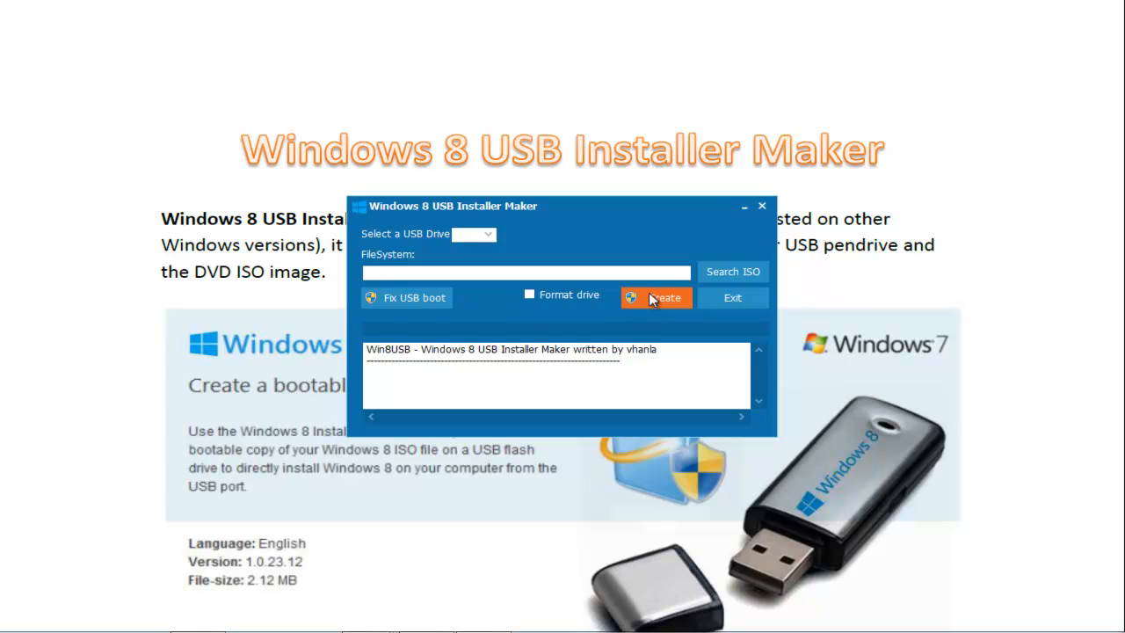
pyautogui.moveTo(577, 270)
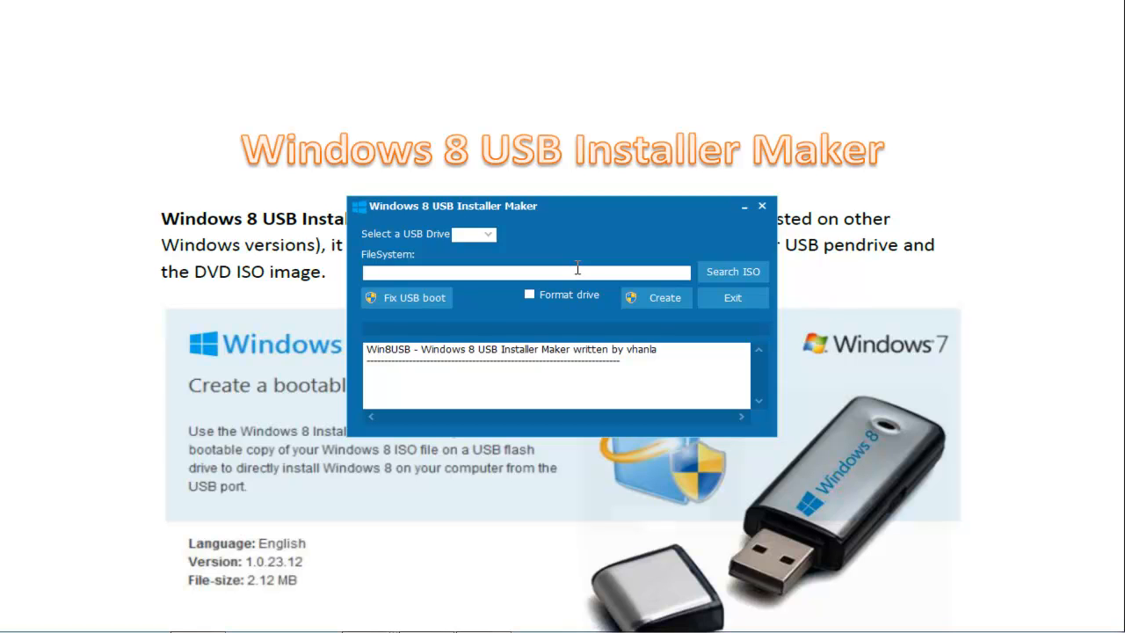
pyautogui.moveTo(744, 217)
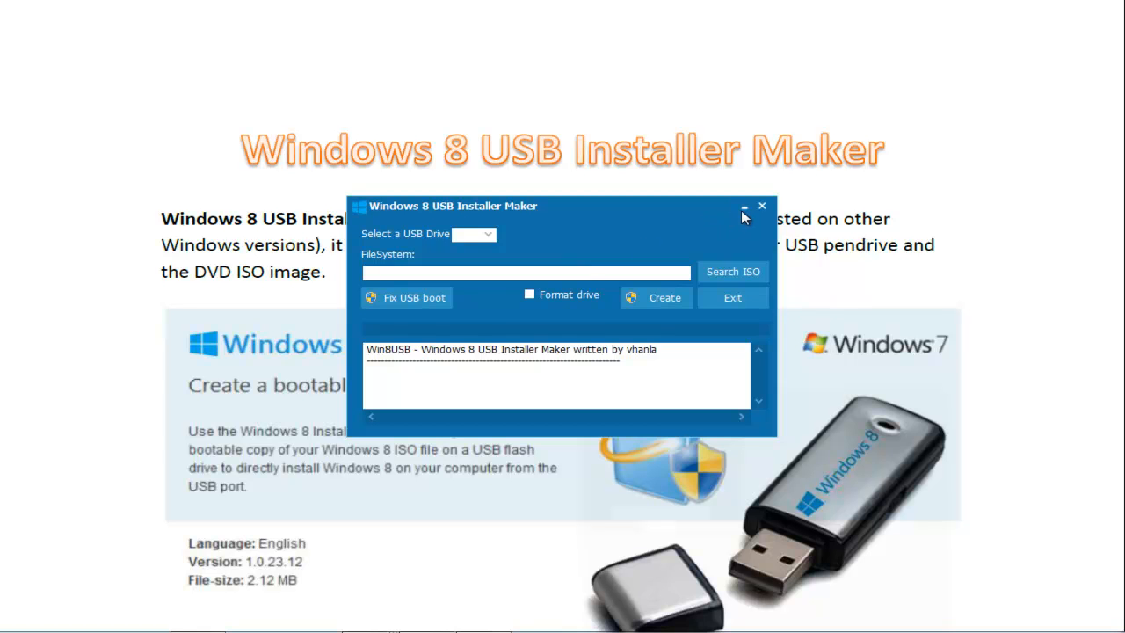
pyautogui.moveTo(744, 209)
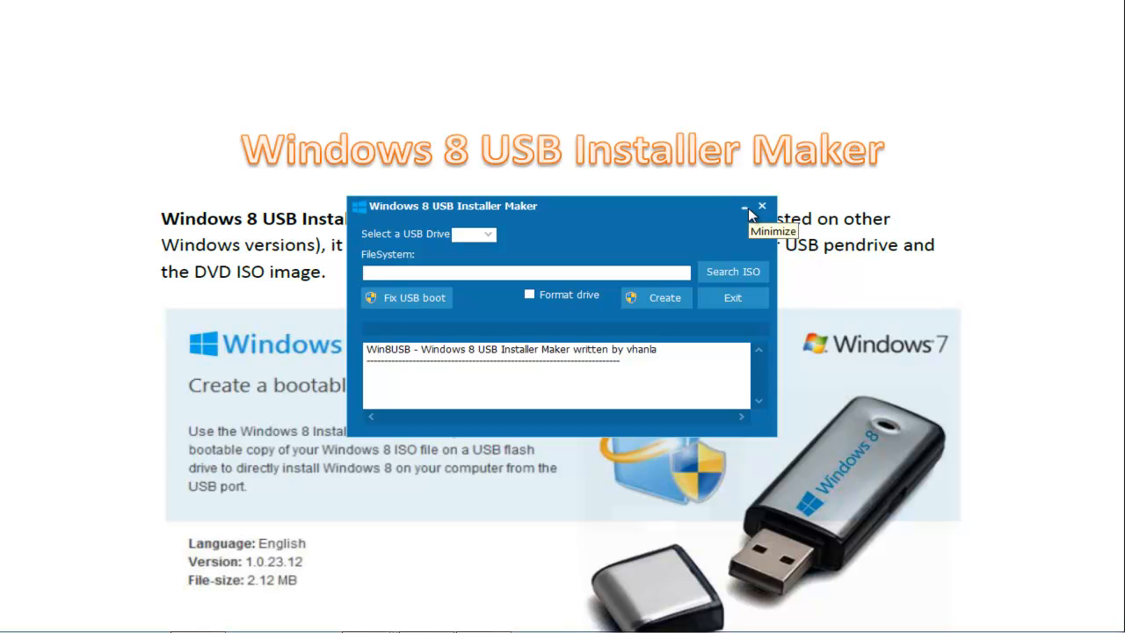
pyautogui.moveTo(745, 213)
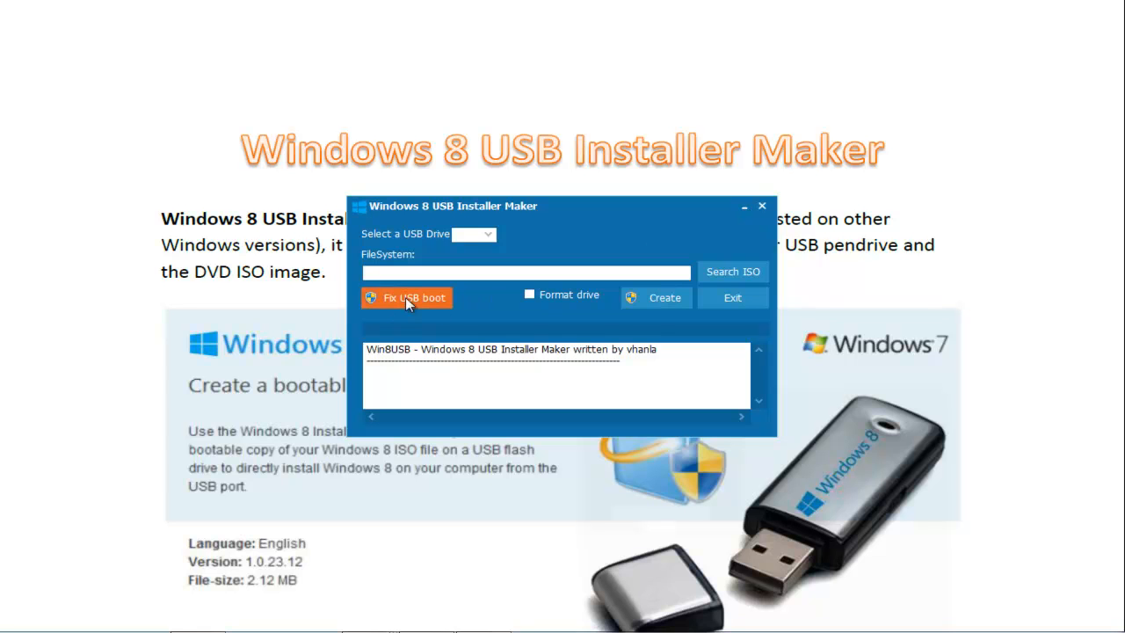
pyautogui.moveTo(407, 297)
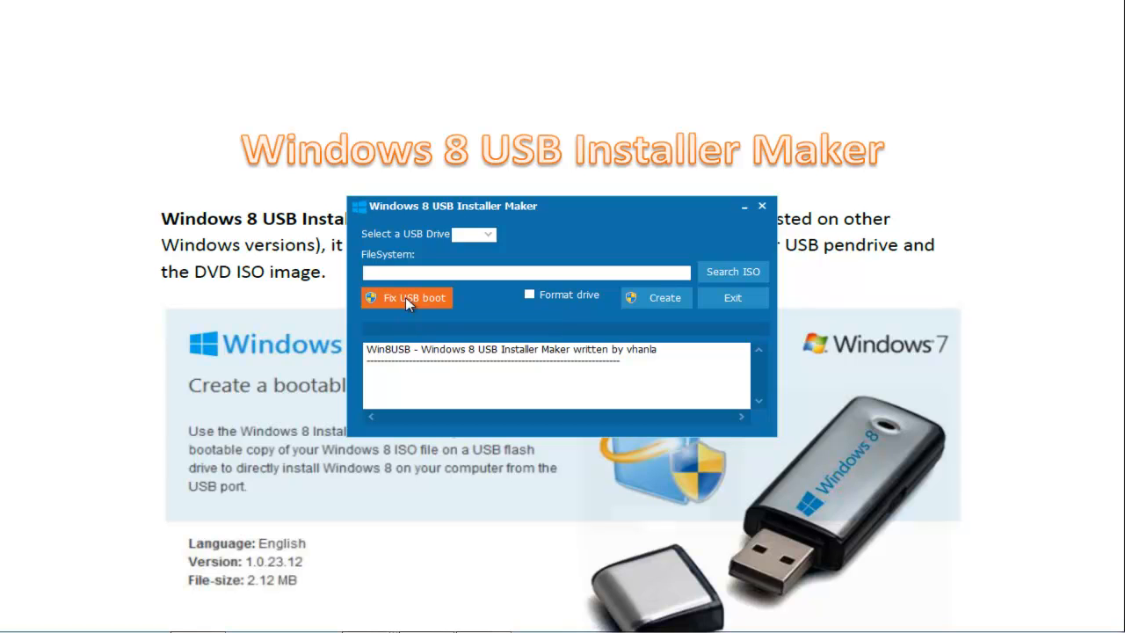
pyautogui.moveTo(471, 308)
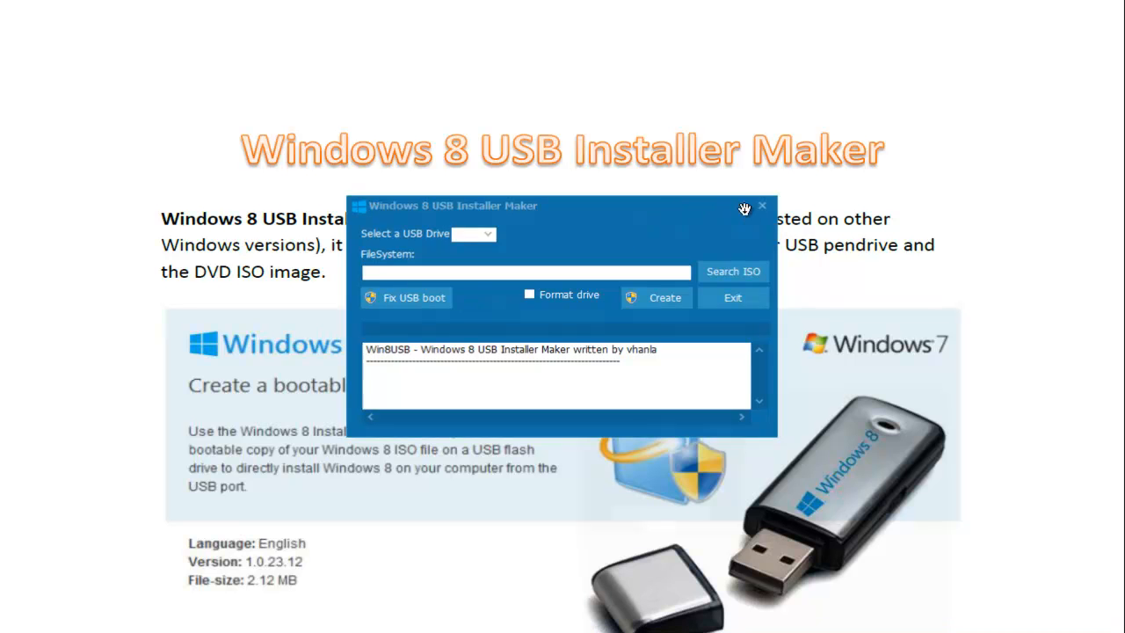
pyautogui.click(762, 205)
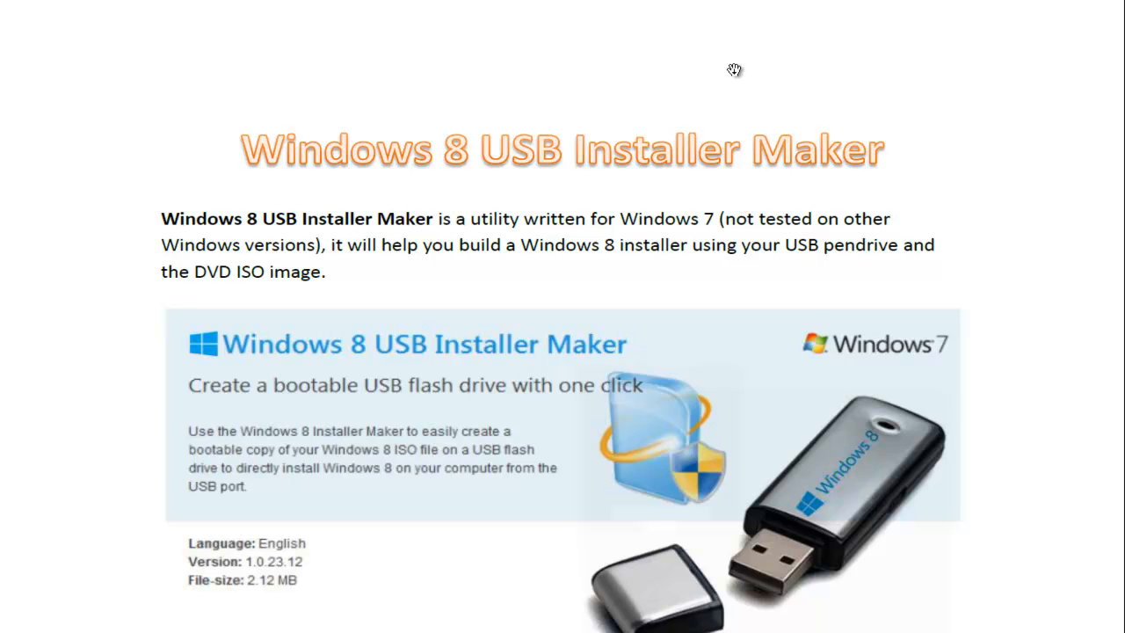
pyautogui.scroll(-3)
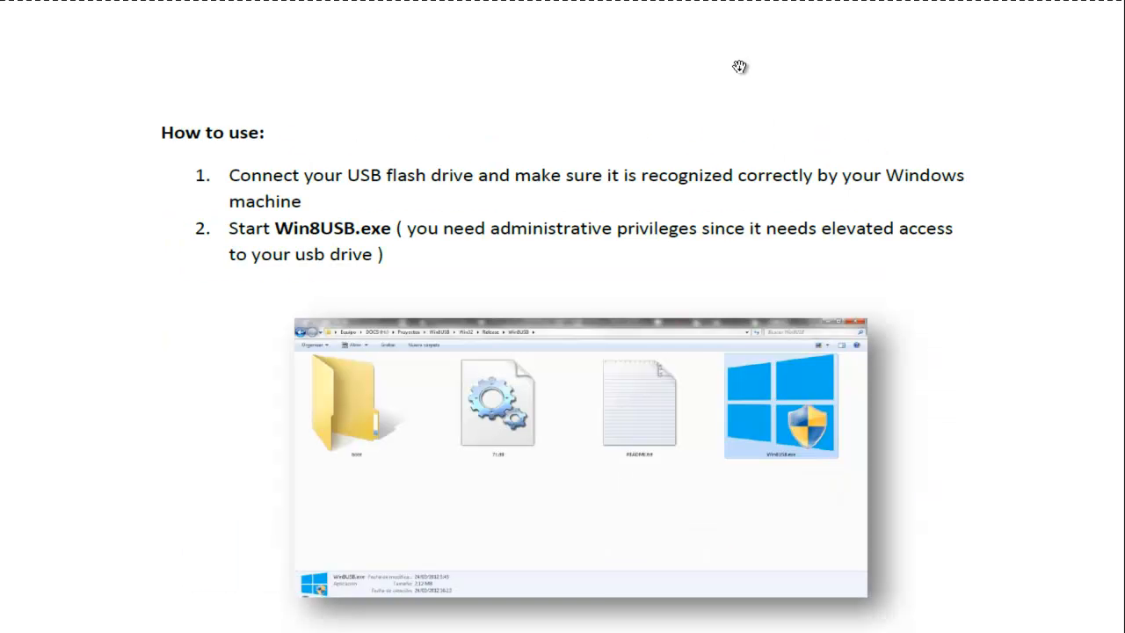
pyautogui.scroll(3)
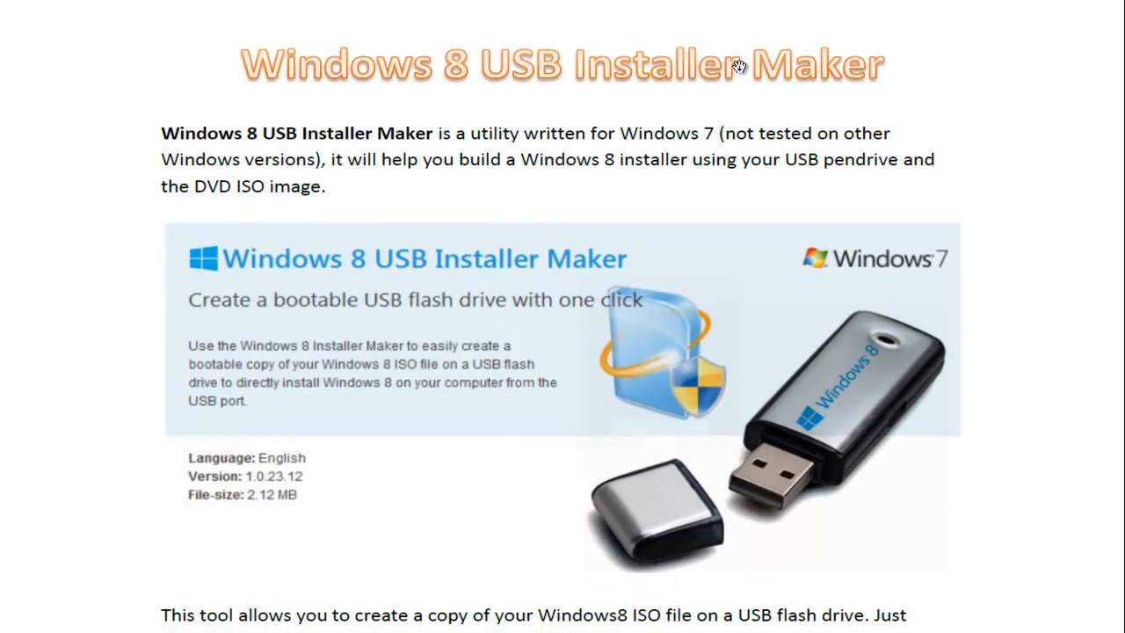
# - Scroll past the disclaimer to 'How to use' step 3 on the NTFS USB drive
pyautogui.scroll(-3)
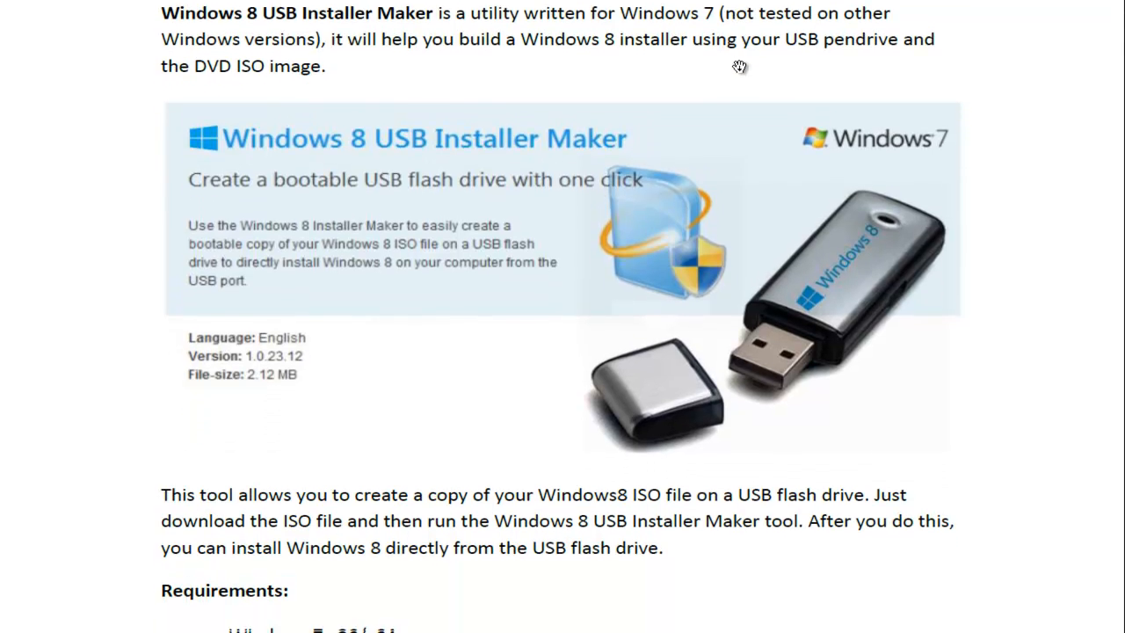
pyautogui.scroll(-3)
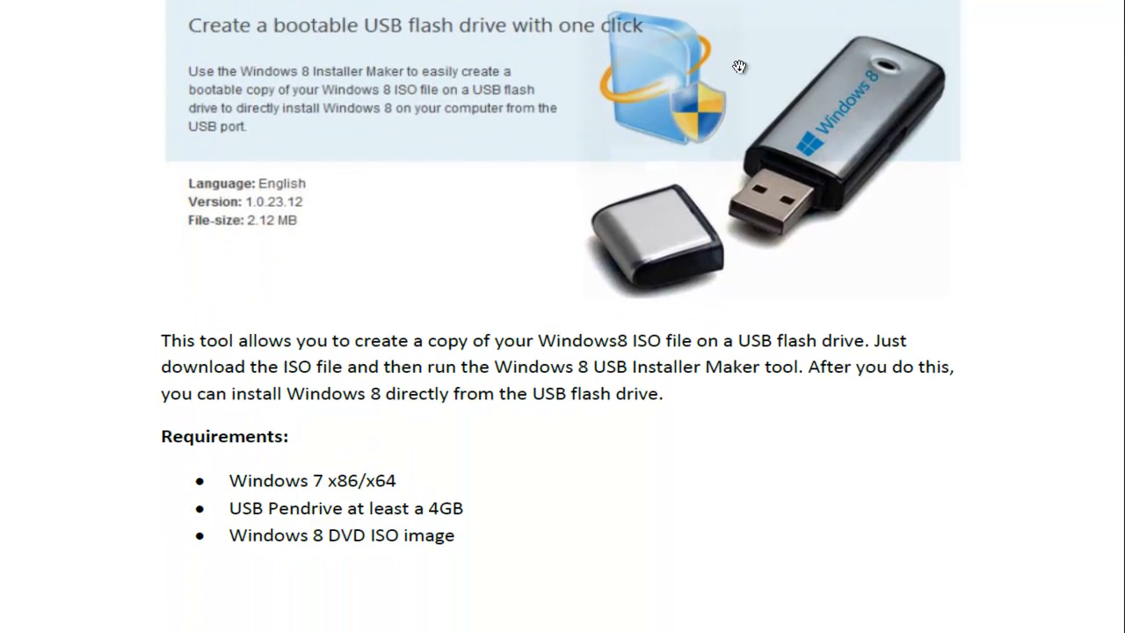
pyautogui.scroll(-3)
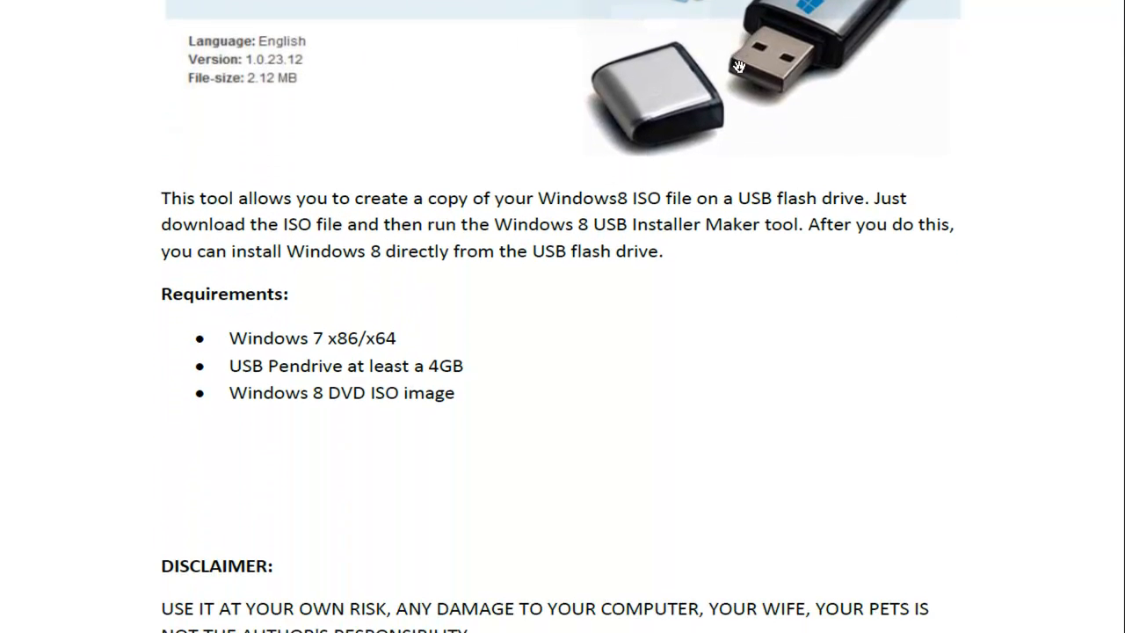
pyautogui.scroll(-3)
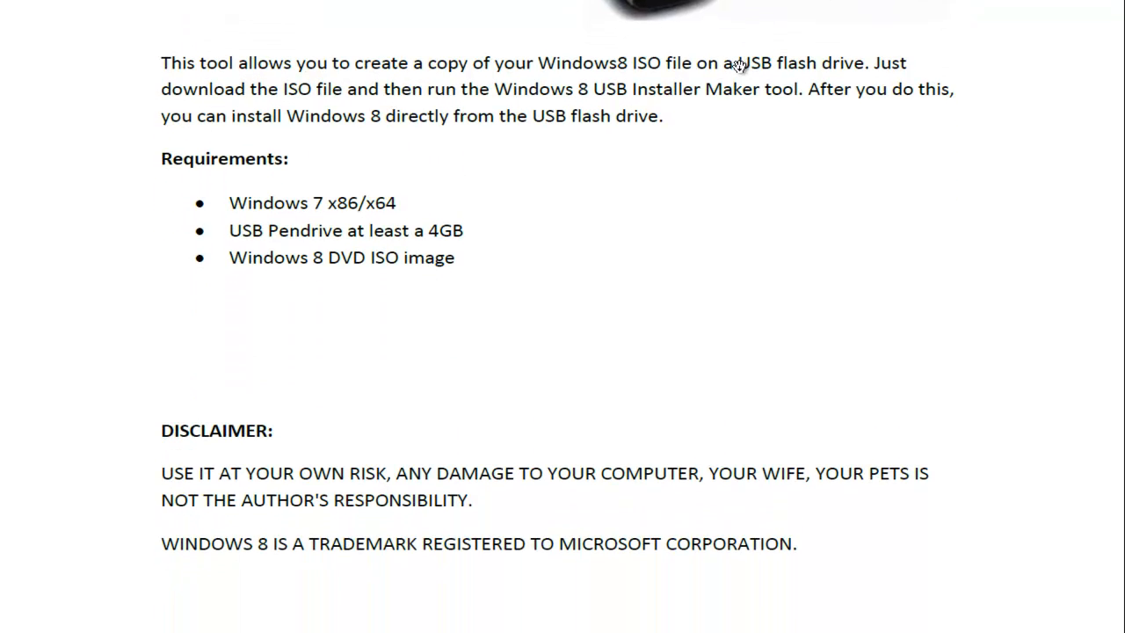
pyautogui.scroll(-3)
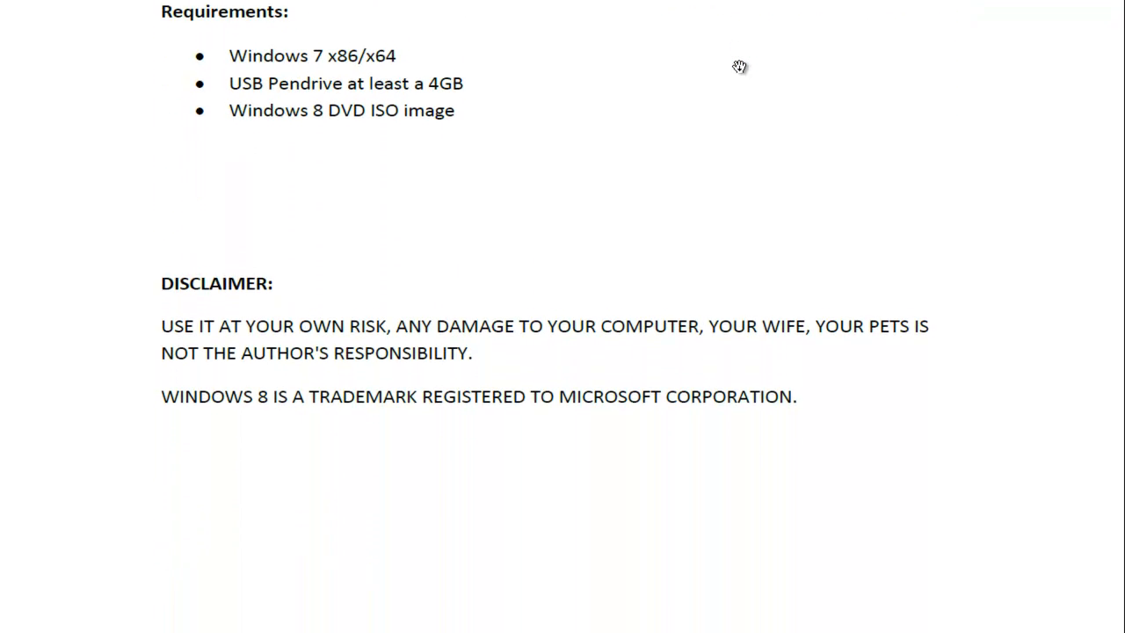
pyautogui.scroll(-3)
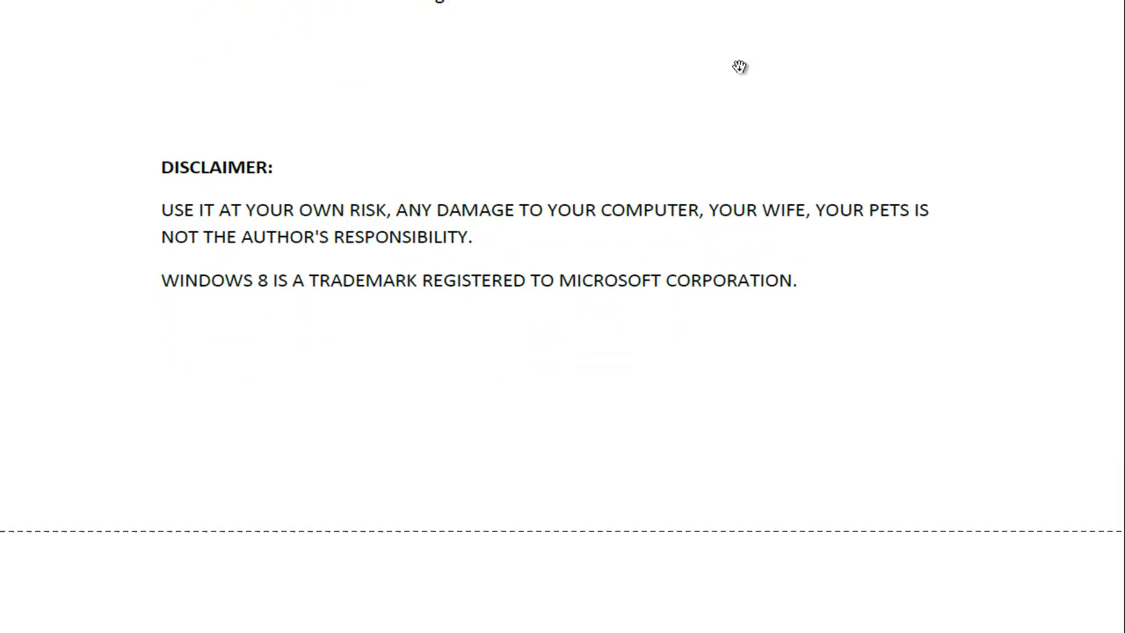
pyautogui.scroll(-3)
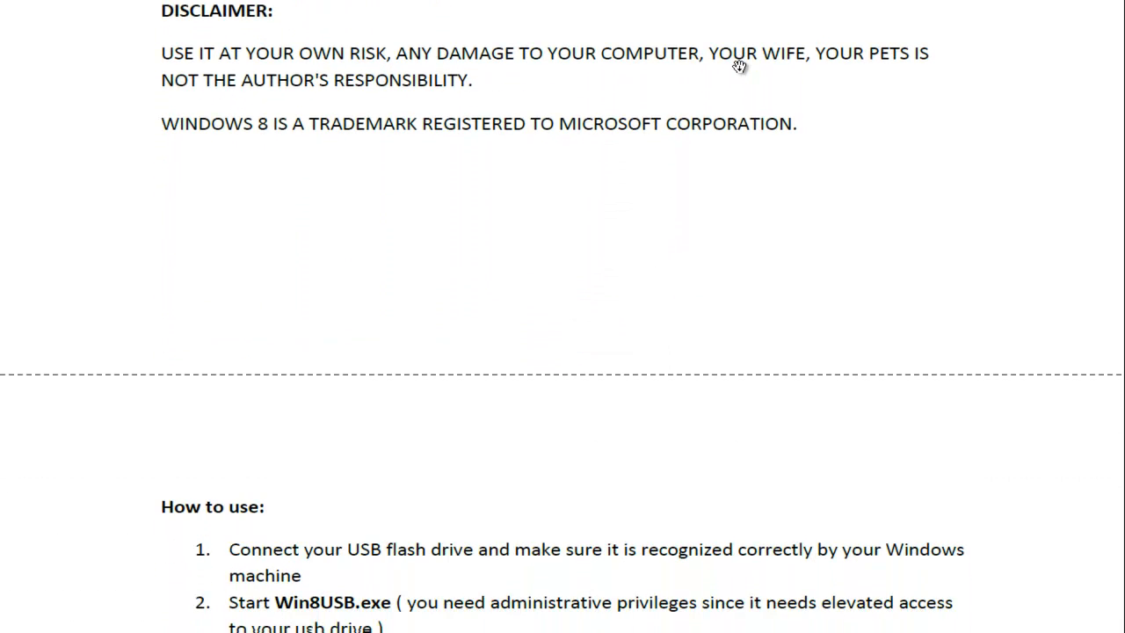
pyautogui.scroll(-3)
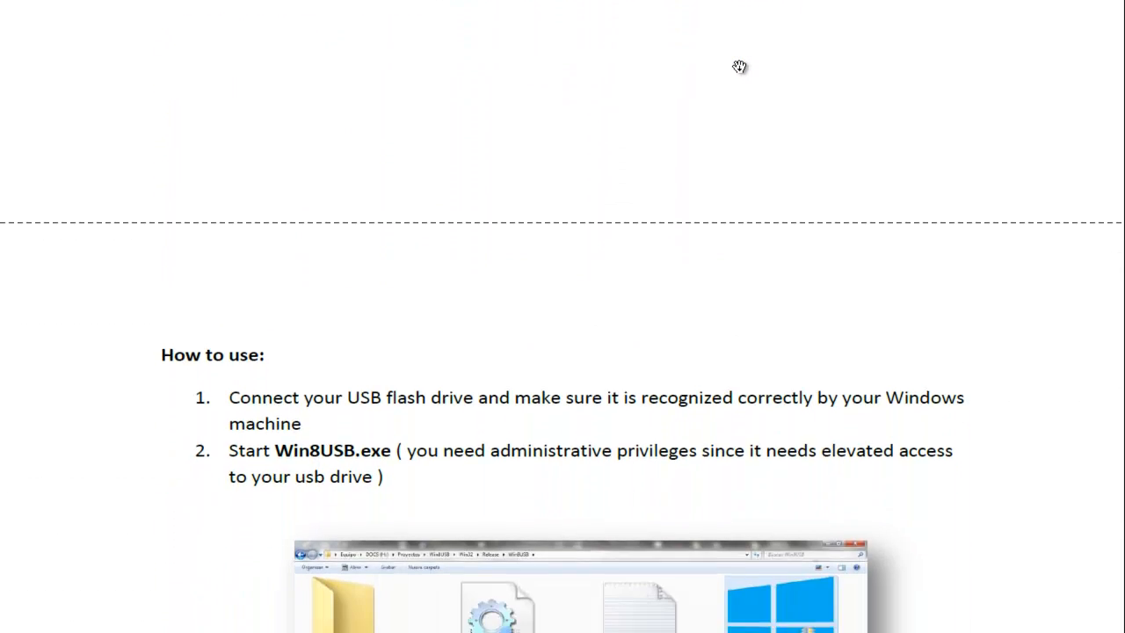
pyautogui.scroll(-3)
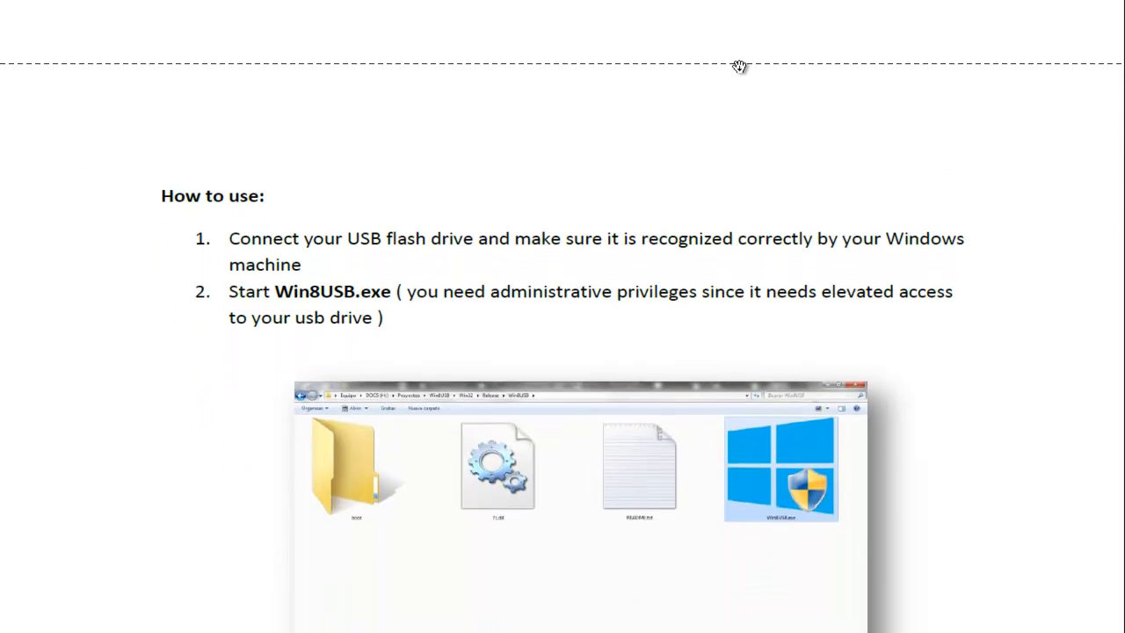
pyautogui.scroll(-3)
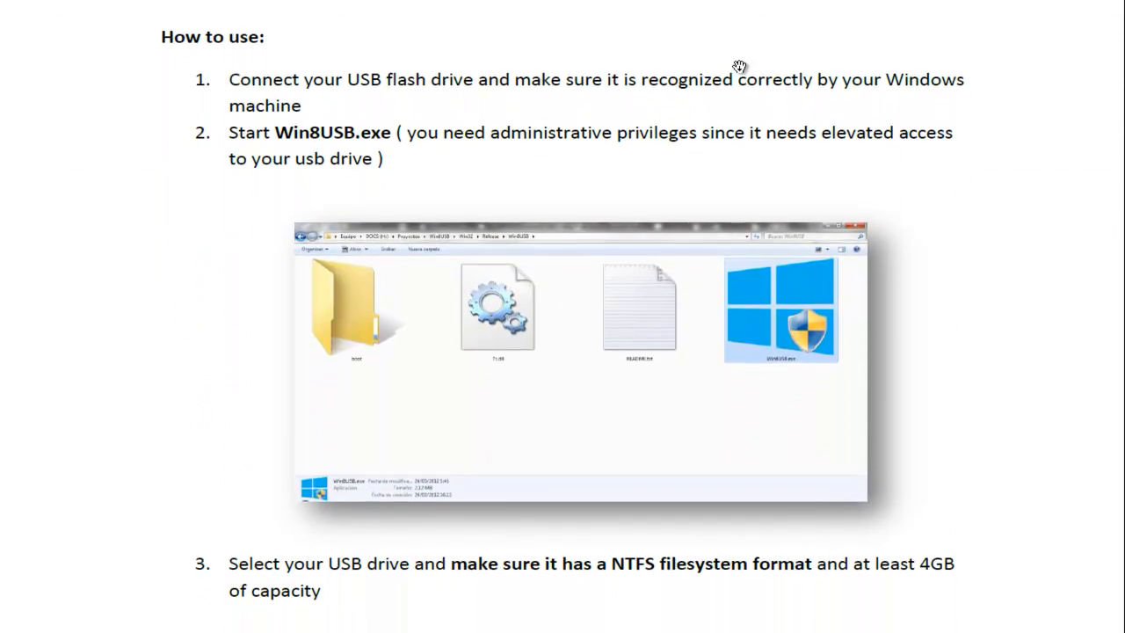
pyautogui.scroll(-3)
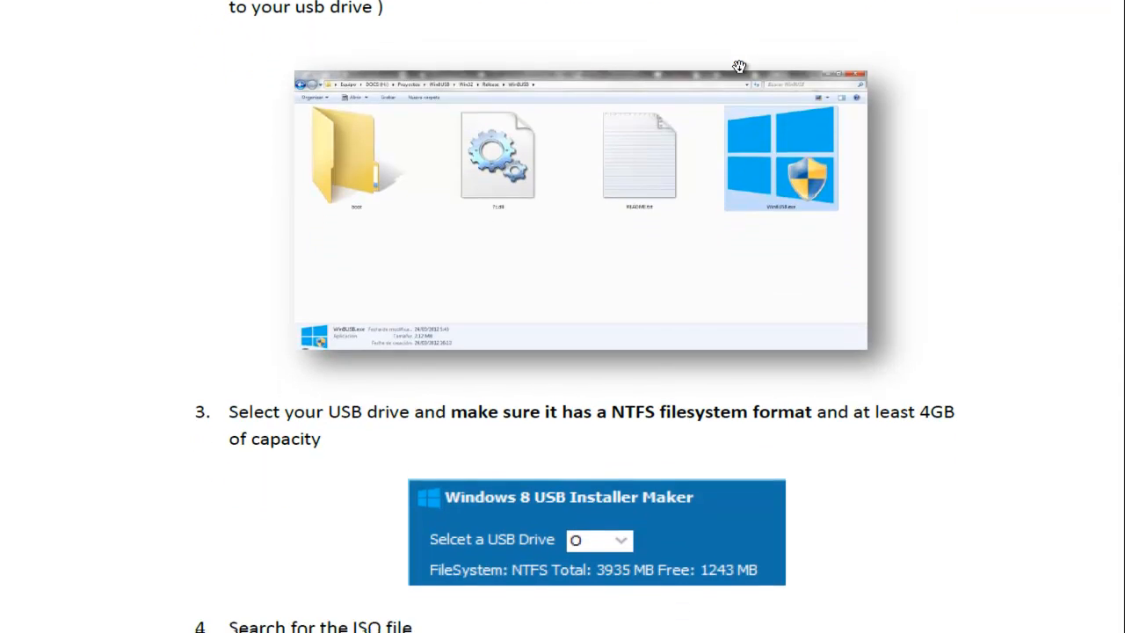
pyautogui.scroll(-3)
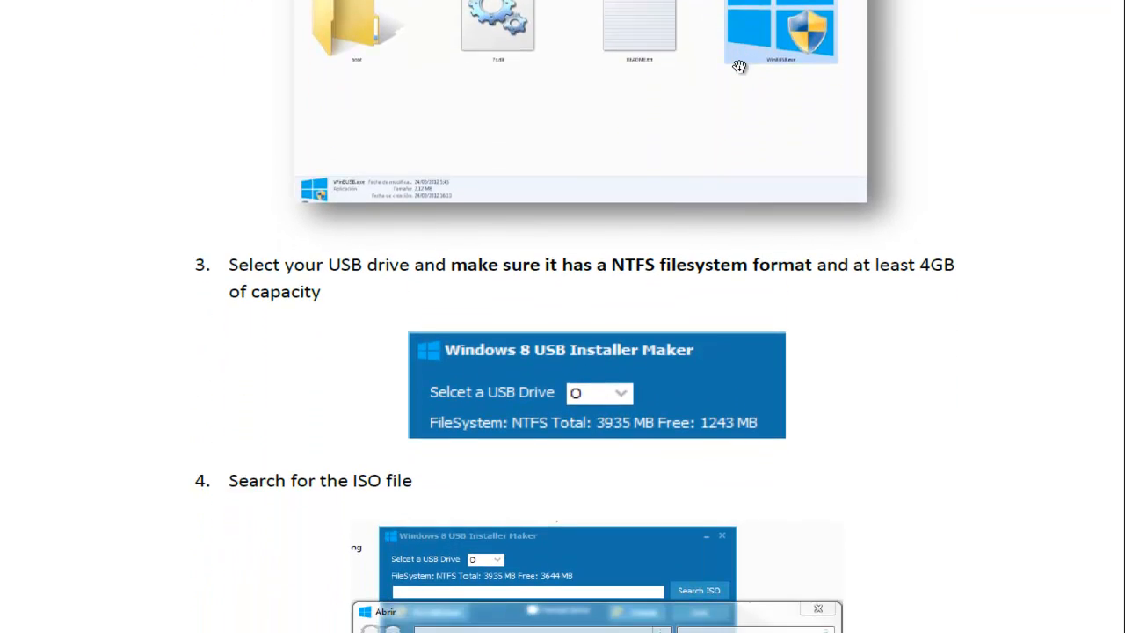
# - Scroll past step 4's Open dialog screenshot to step 5 on checking Format drive
pyautogui.scroll(-3)
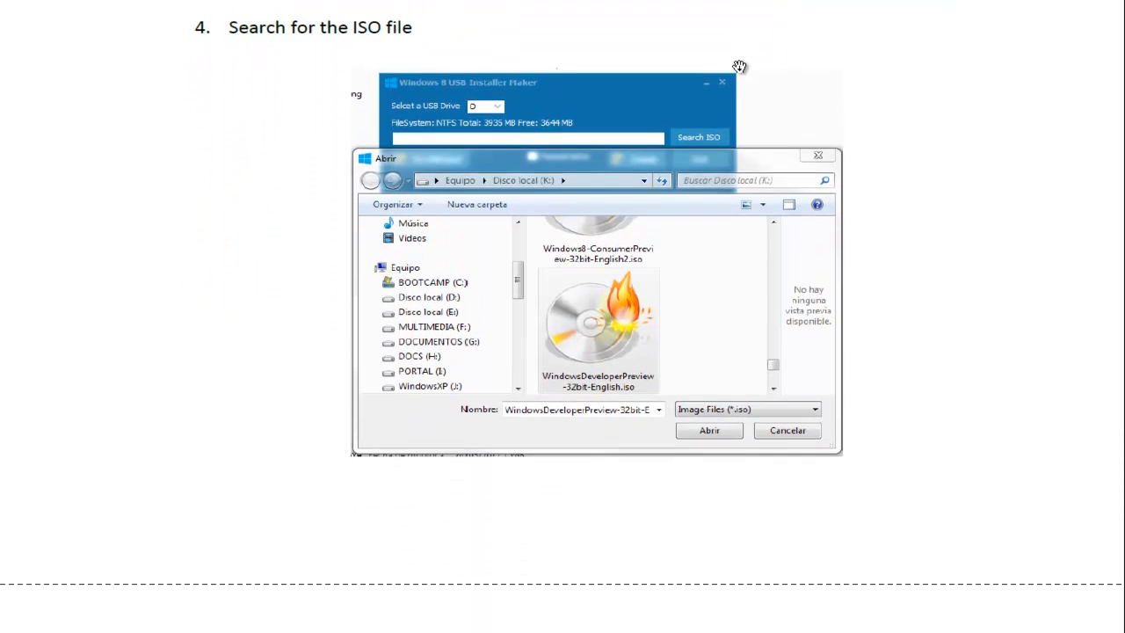
pyautogui.scroll(-3)
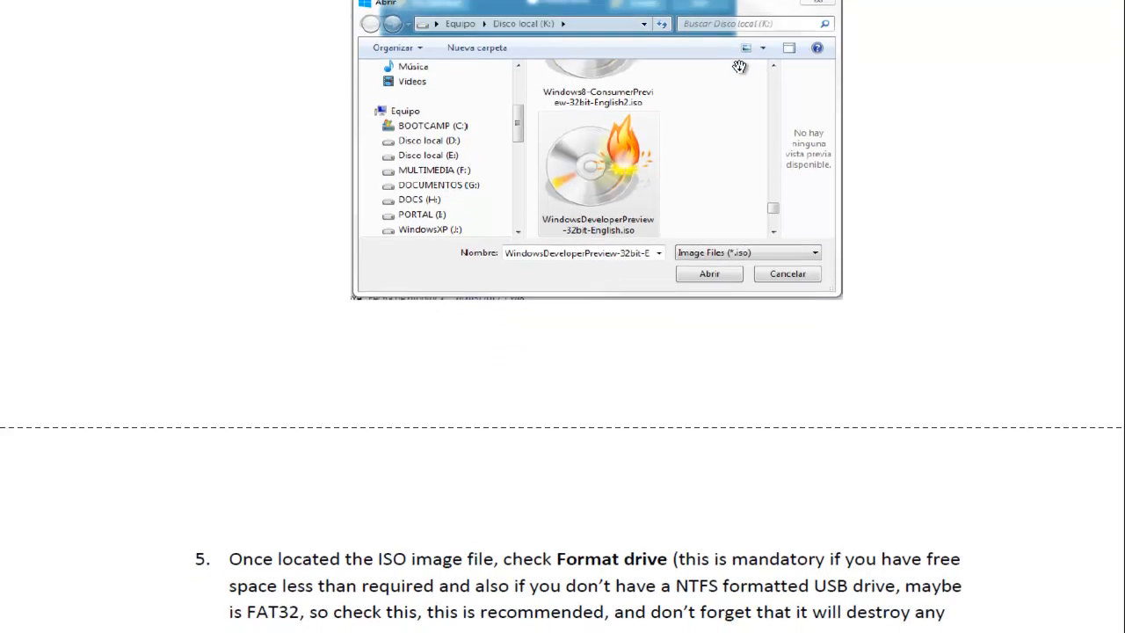
pyautogui.scroll(-3)
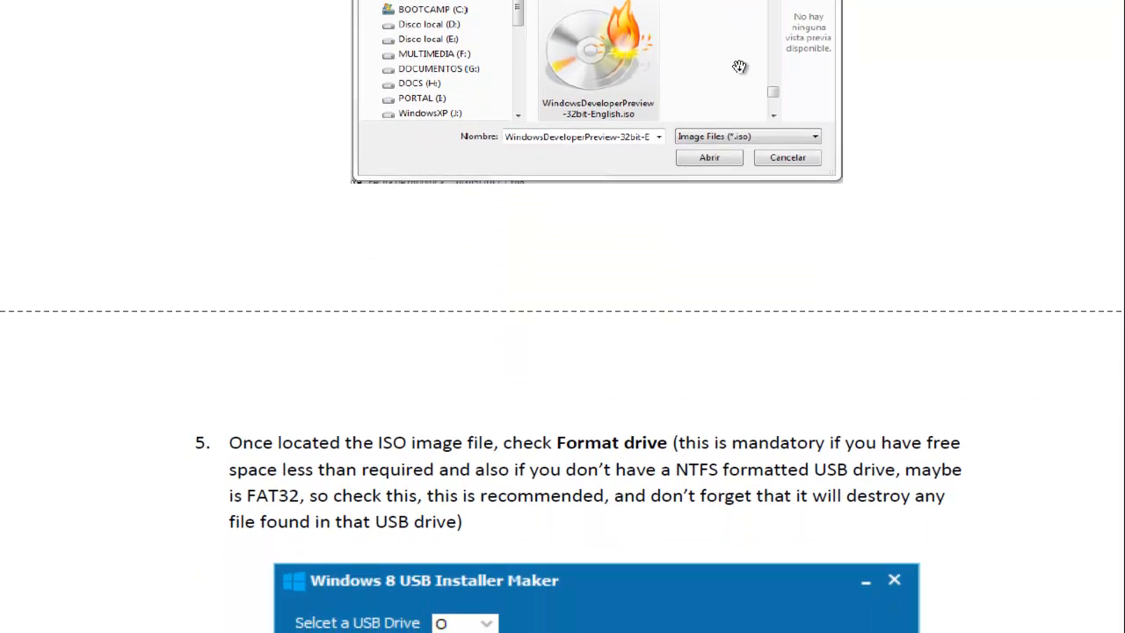
pyautogui.scroll(-3)
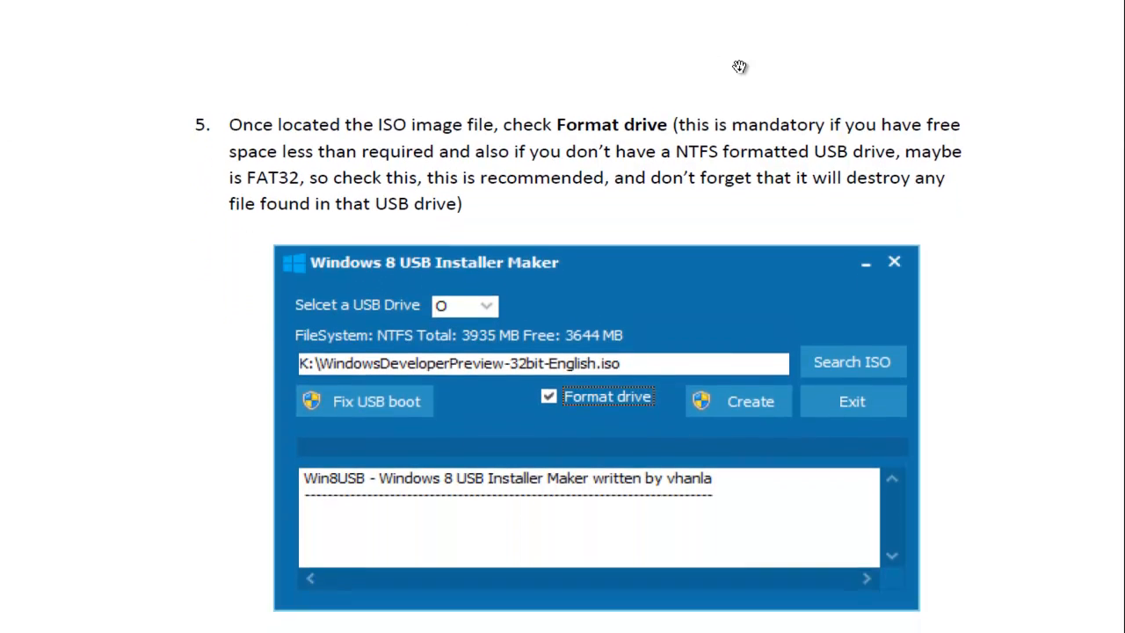
pyautogui.scroll(-3)
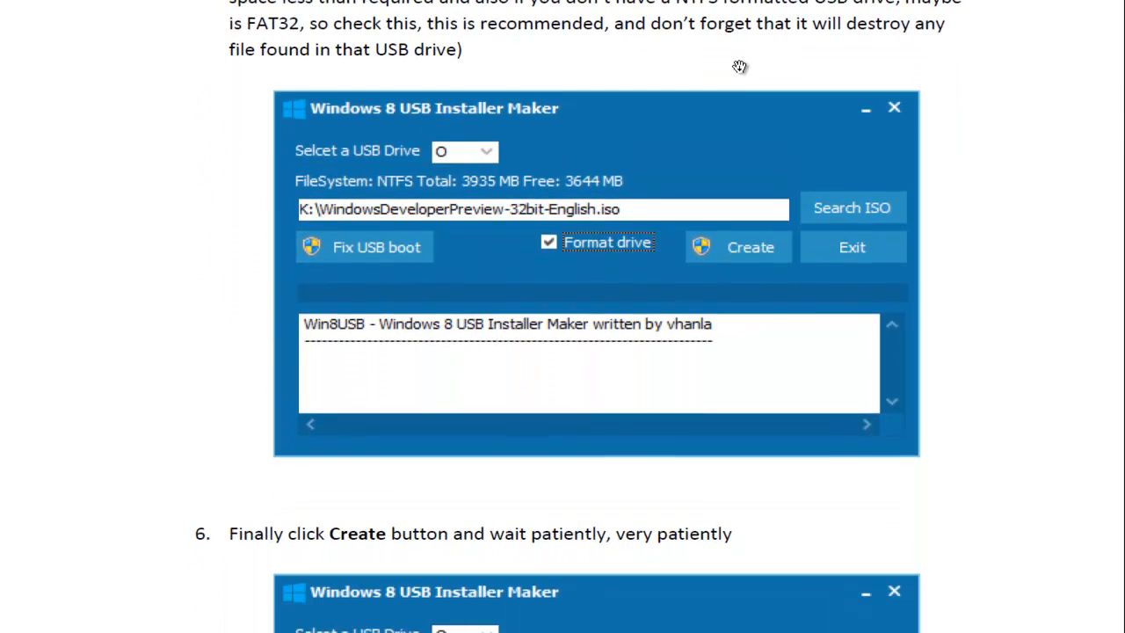
pyautogui.scroll(-3)
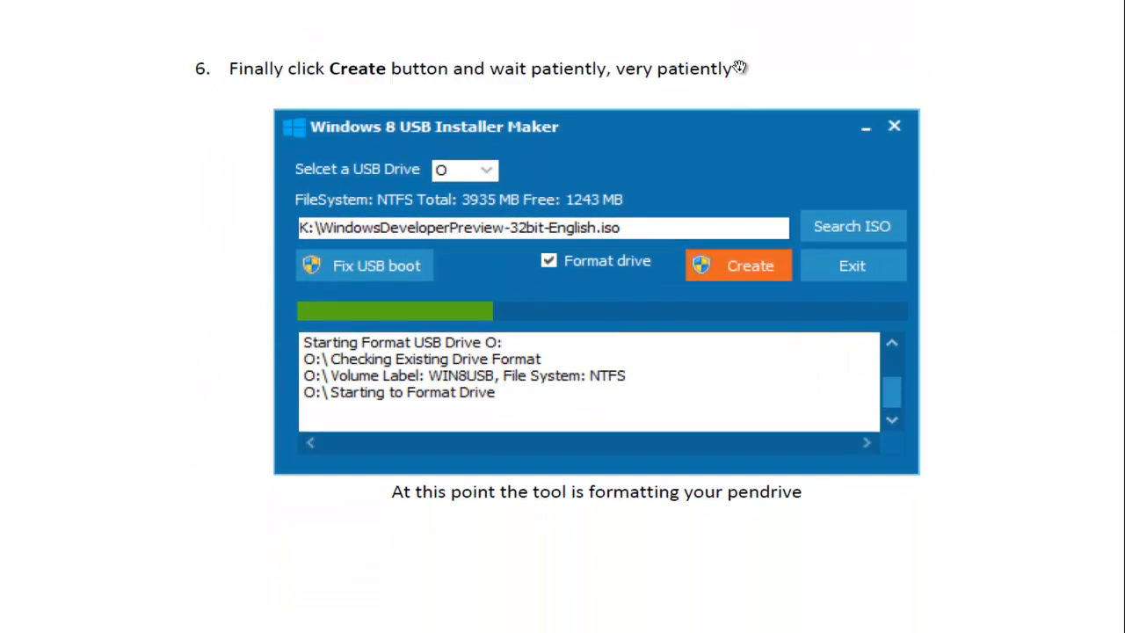
# - Scroll through steps 6–7 to step 8 on rebooting and the YouTube footer link
pyautogui.scroll(-3)
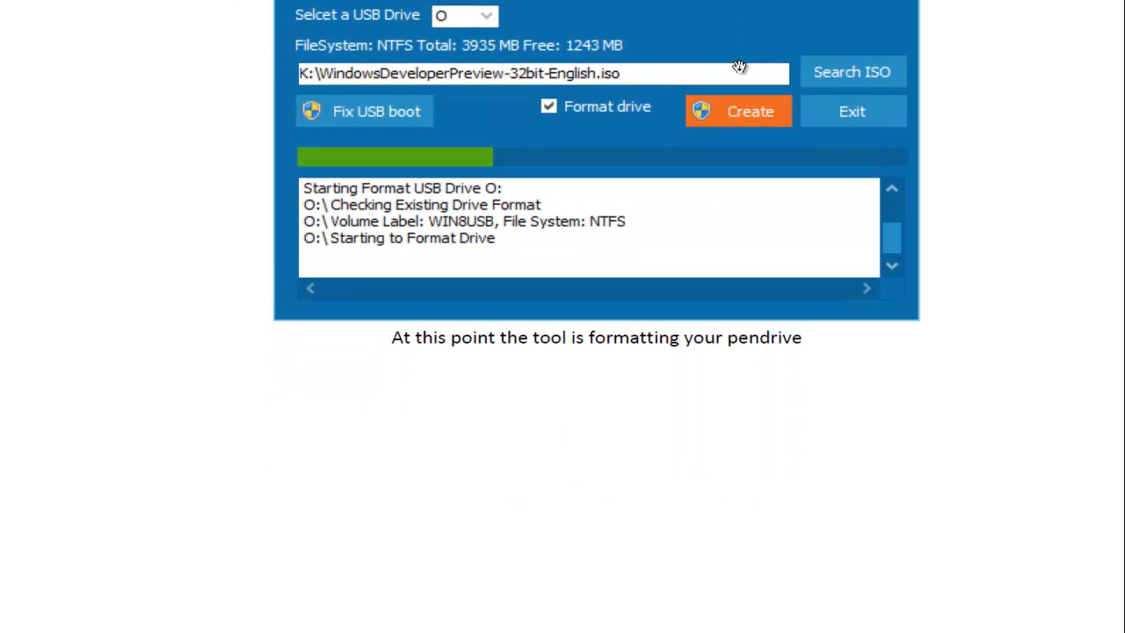
pyautogui.scroll(-3)
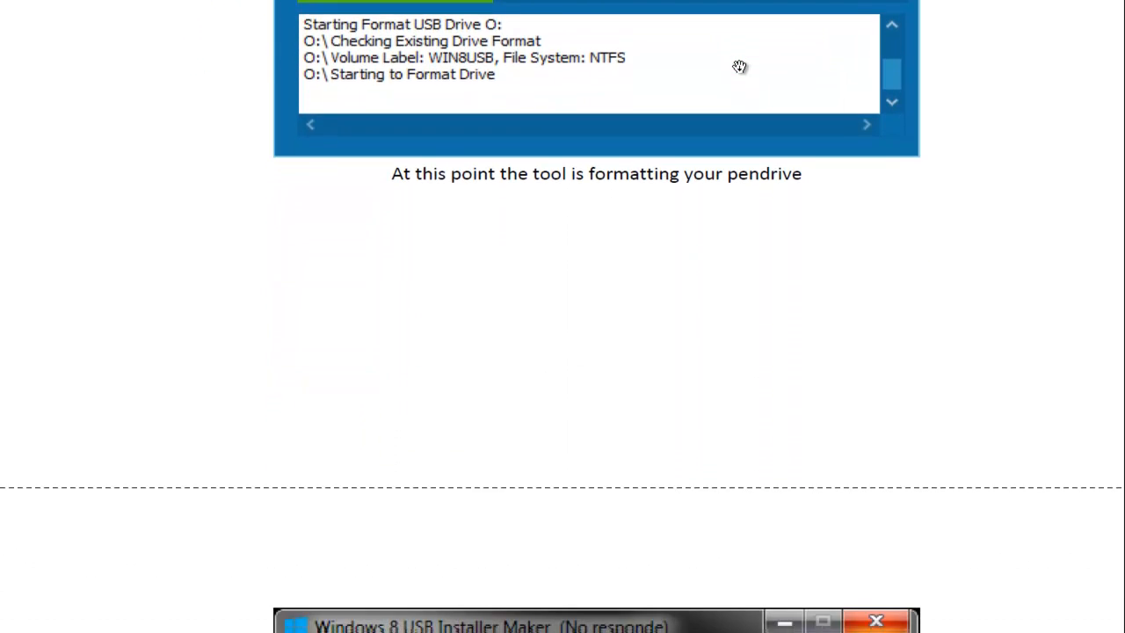
pyautogui.scroll(-3)
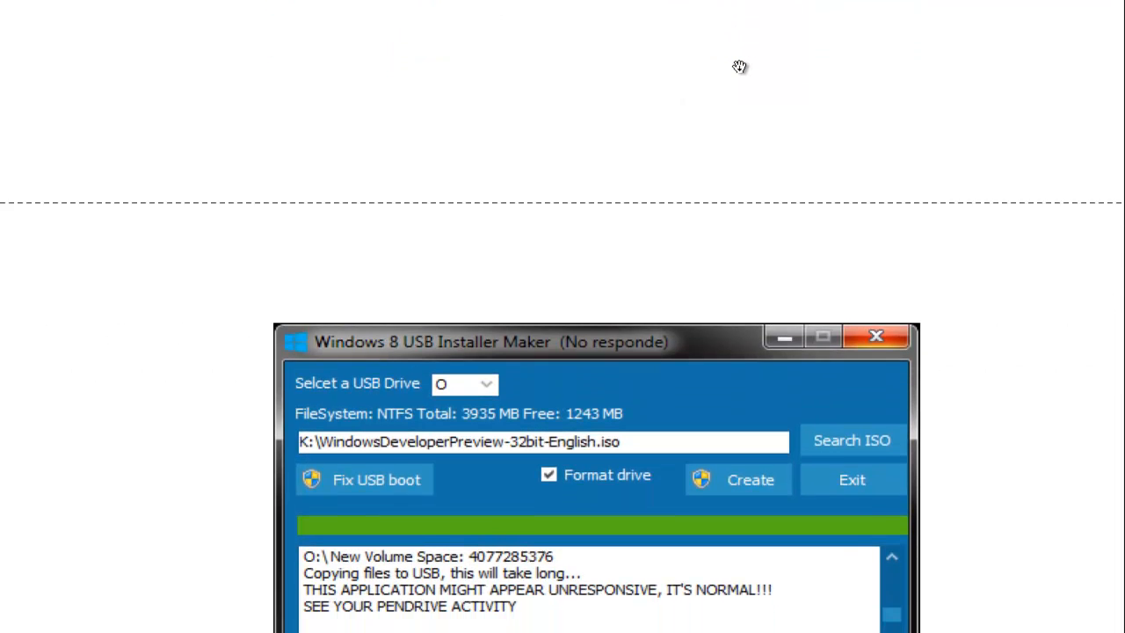
pyautogui.scroll(3)
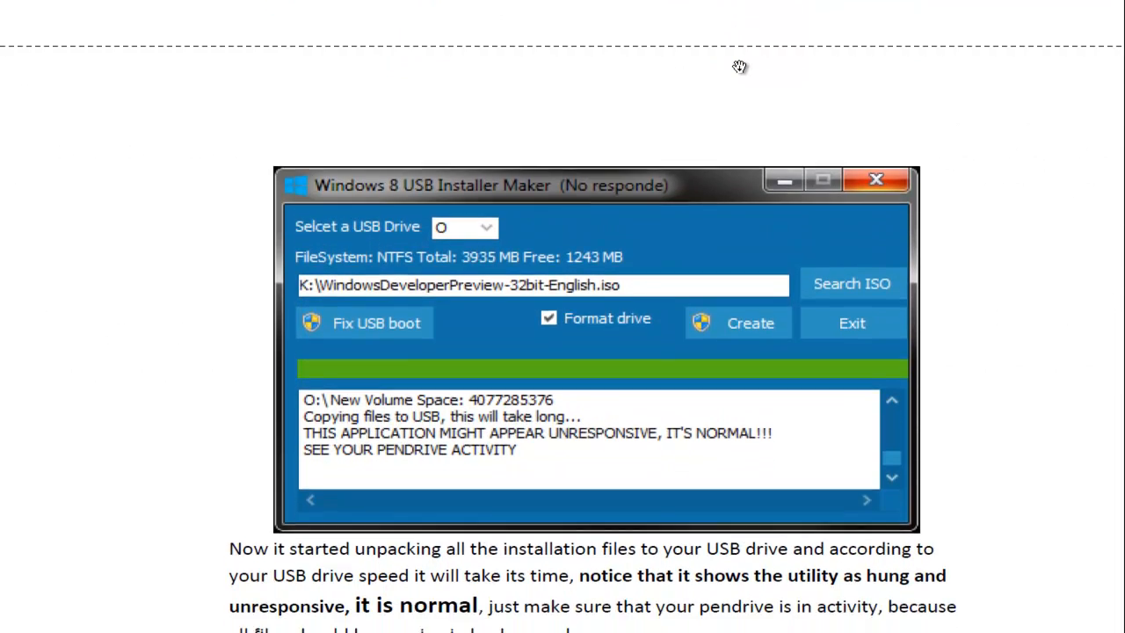
pyautogui.scroll(-3)
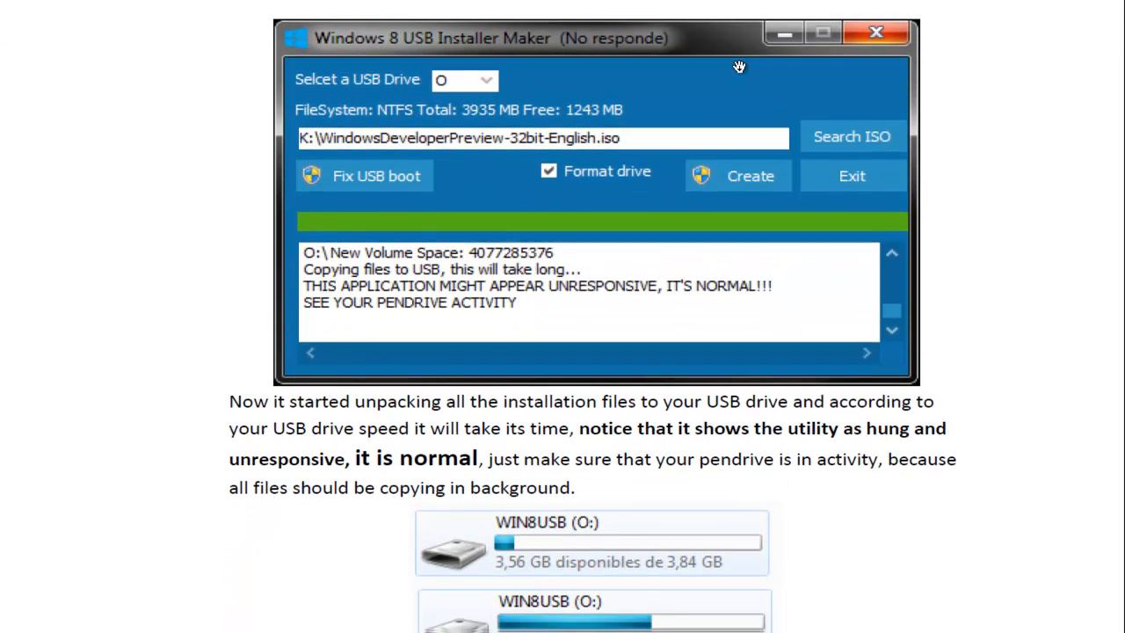
pyautogui.scroll(-3)
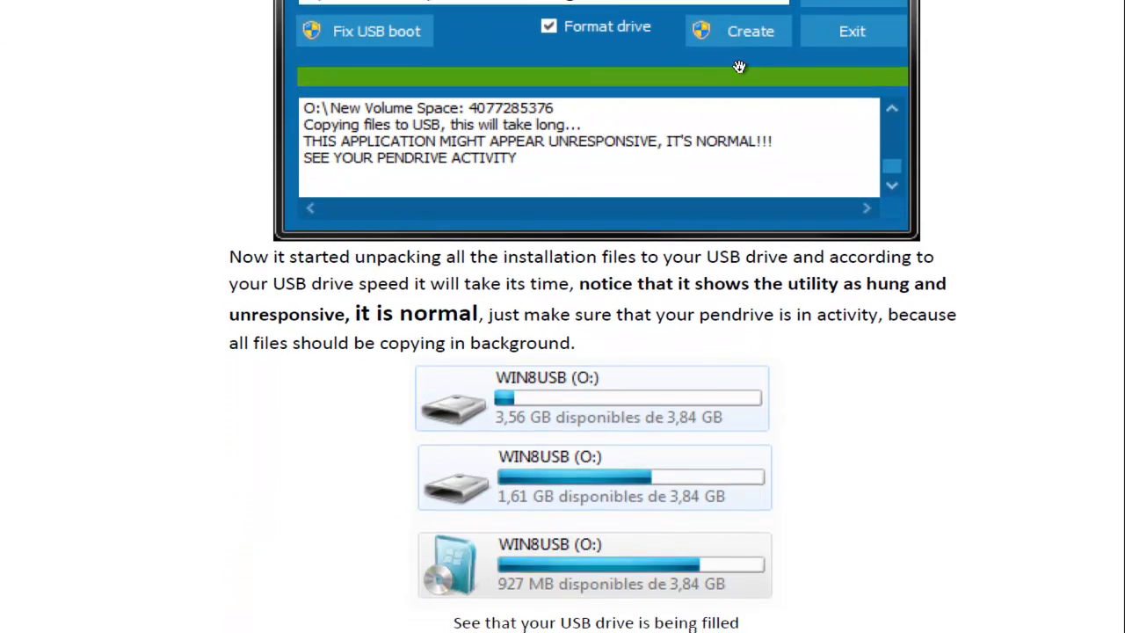
pyautogui.scroll(-3)
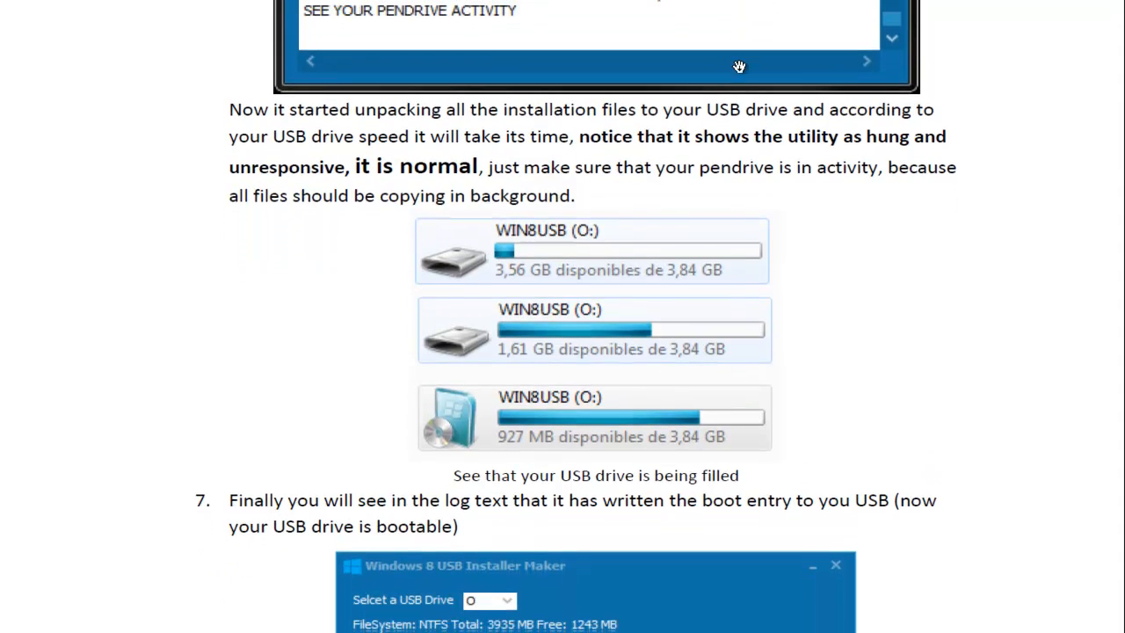
pyautogui.scroll(-3)
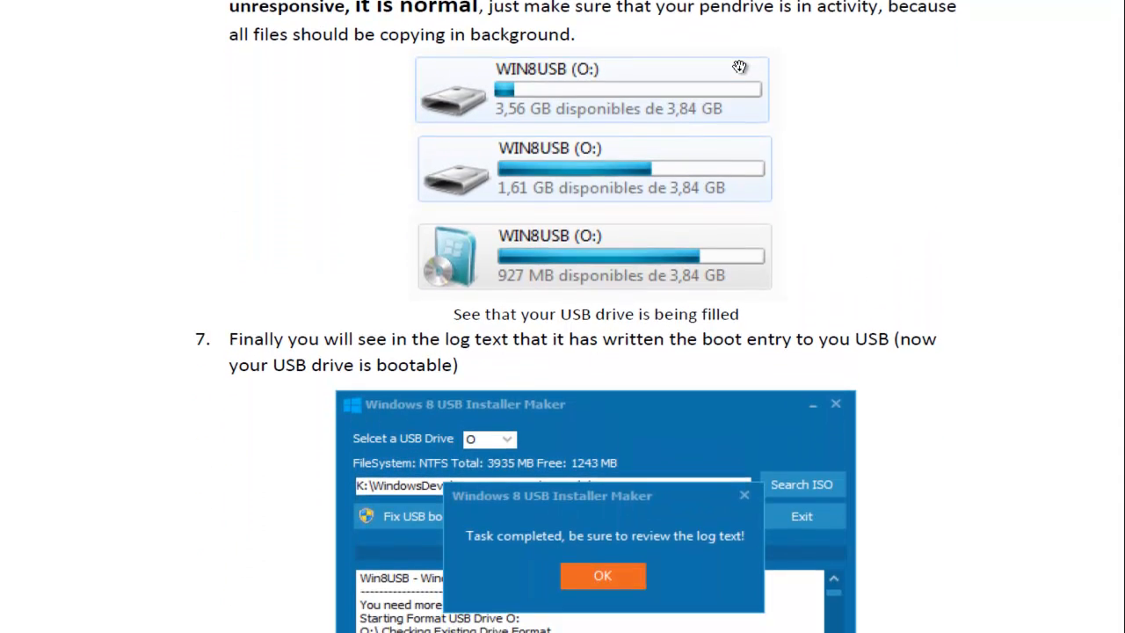
pyautogui.scroll(-3)
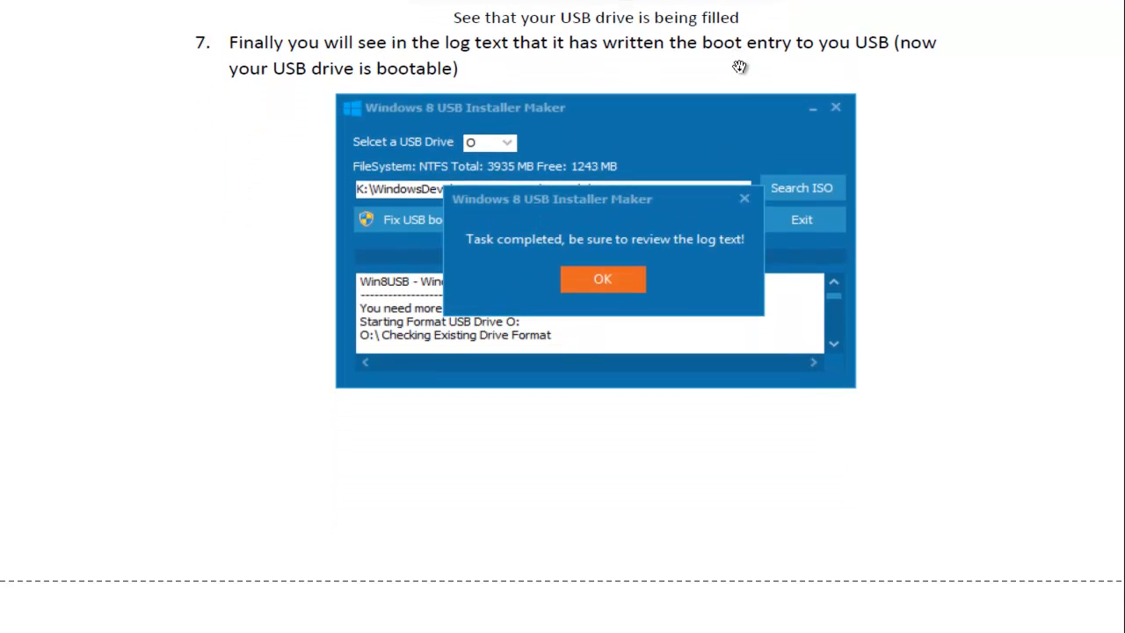
pyautogui.scroll(-3)
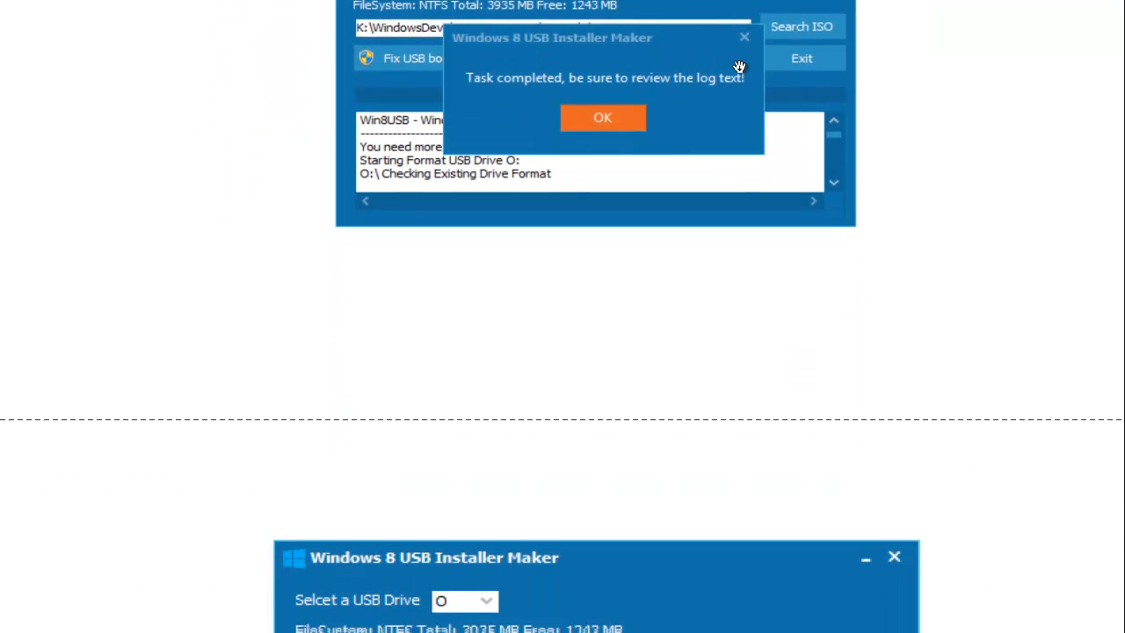
pyautogui.click(602, 117)
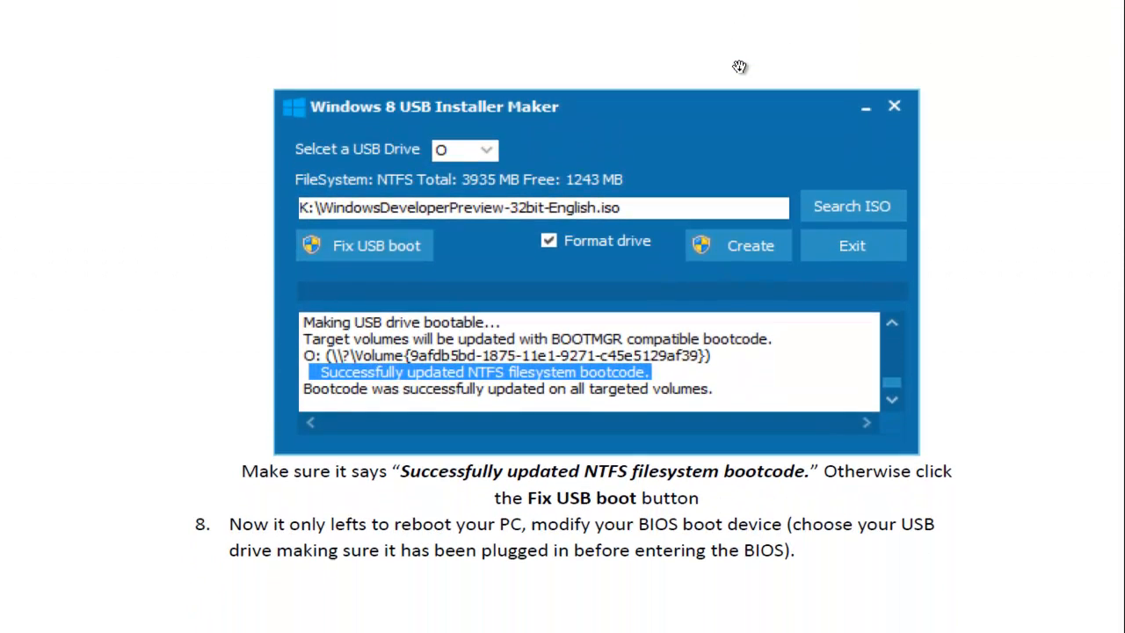
pyautogui.scroll(-3)
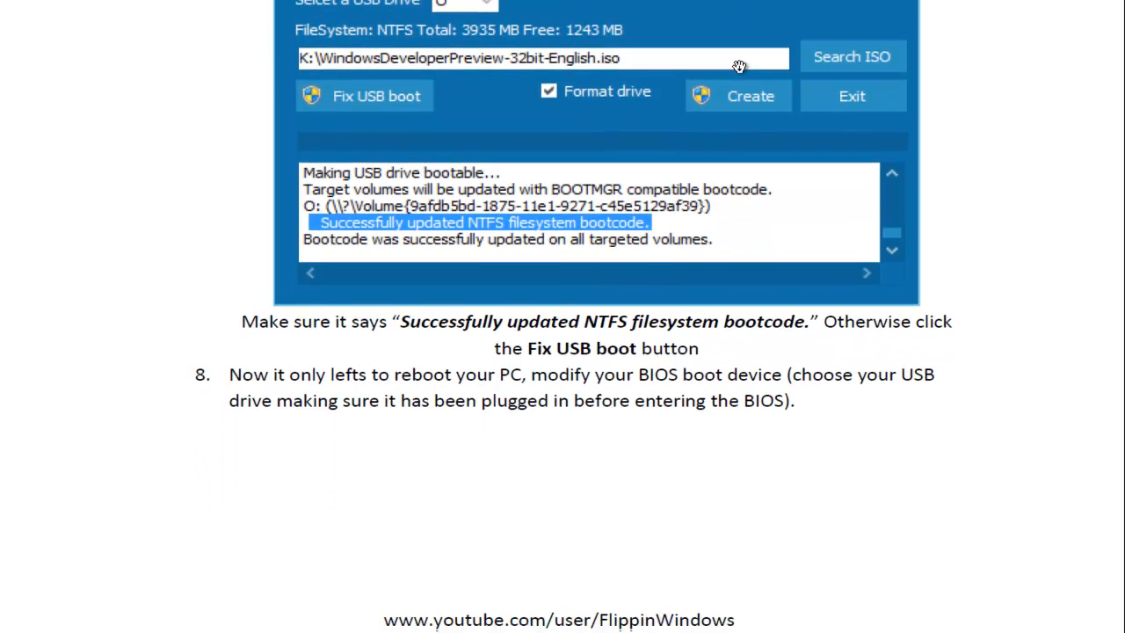